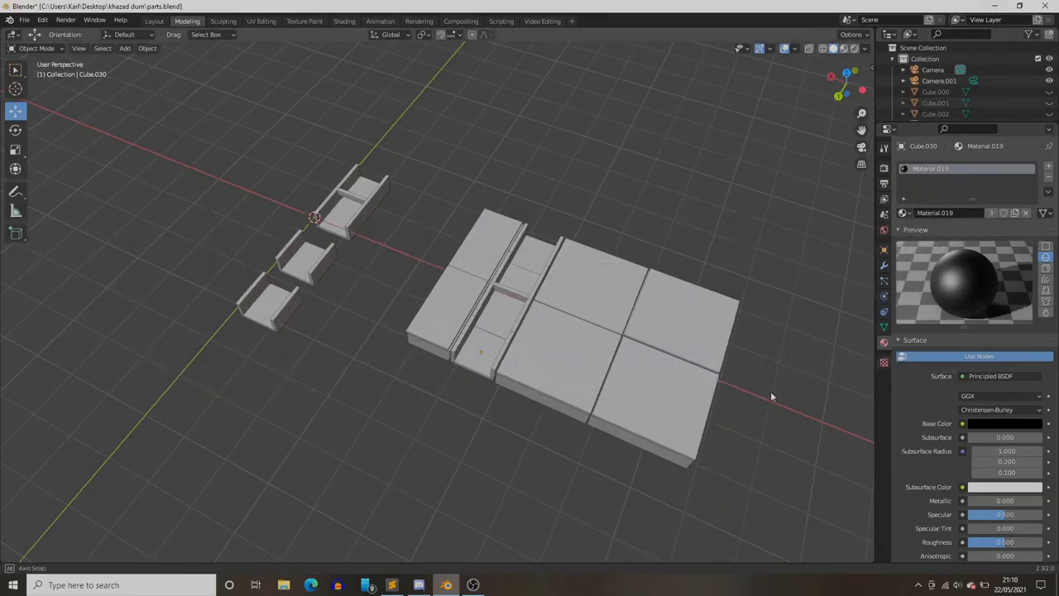
{"action": "left_click_drag", "start_coordinate": [769, 396], "coordinate": [668, 410]}
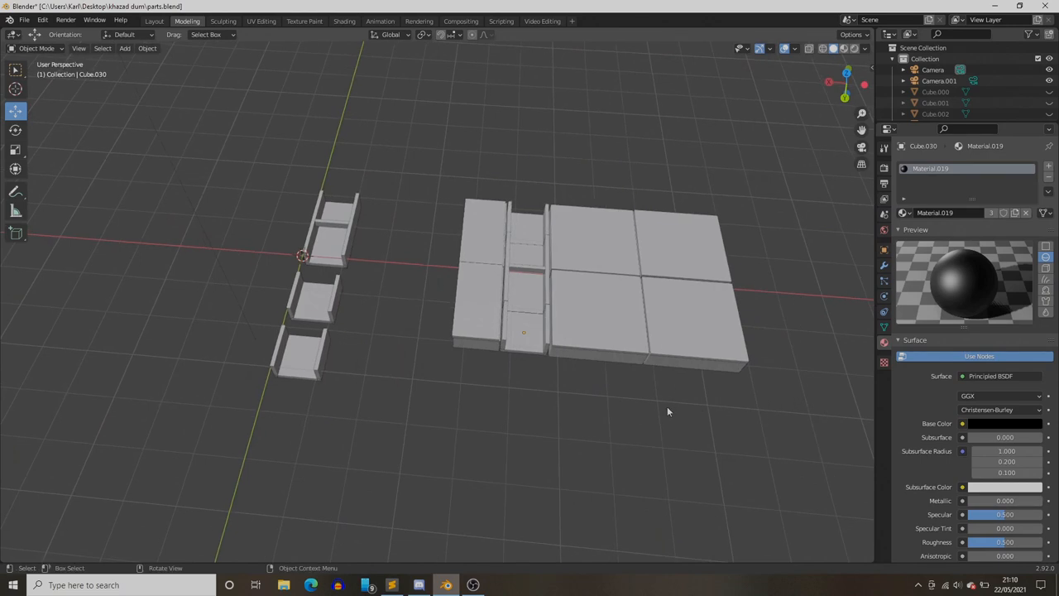
{"action": "left_click_drag", "start_coordinate": [668, 411], "coordinate": [536, 407]}
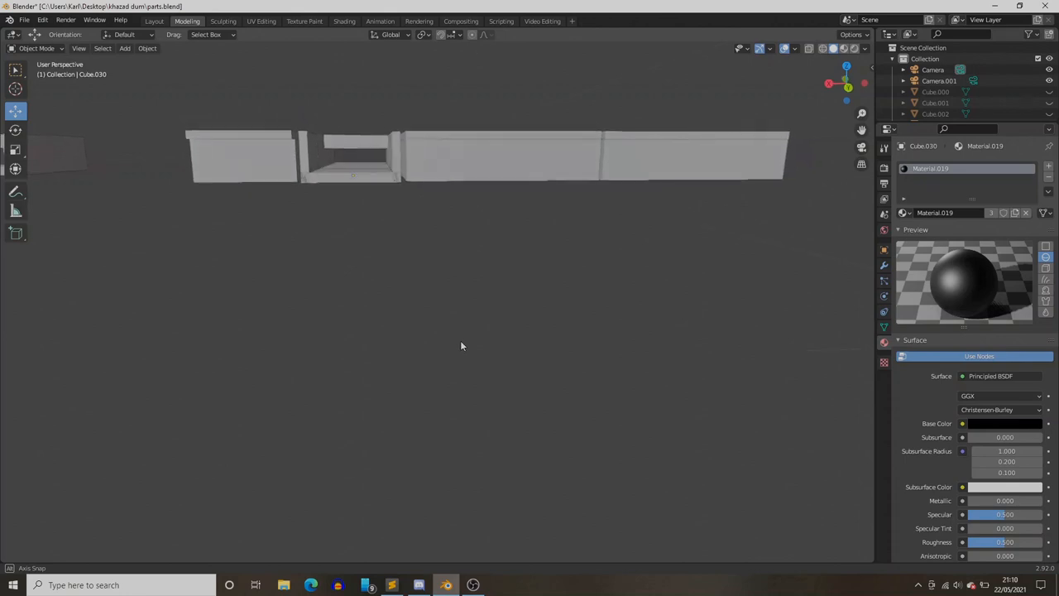
{"action": "left_click_drag", "start_coordinate": [462, 345], "coordinate": [464, 366]}
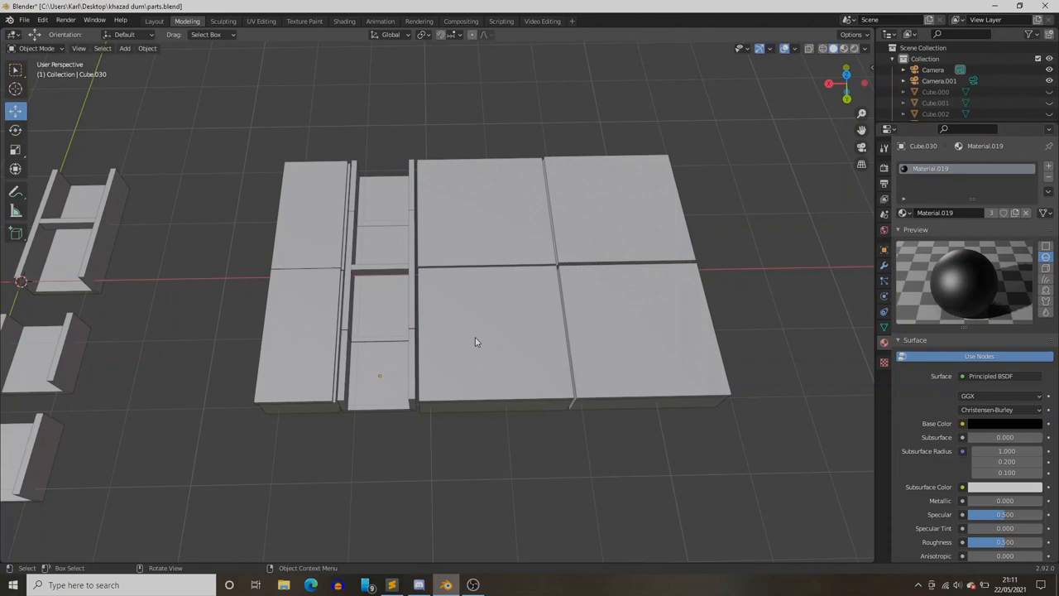
{"action": "mouse_move", "coordinate": [421, 345]}
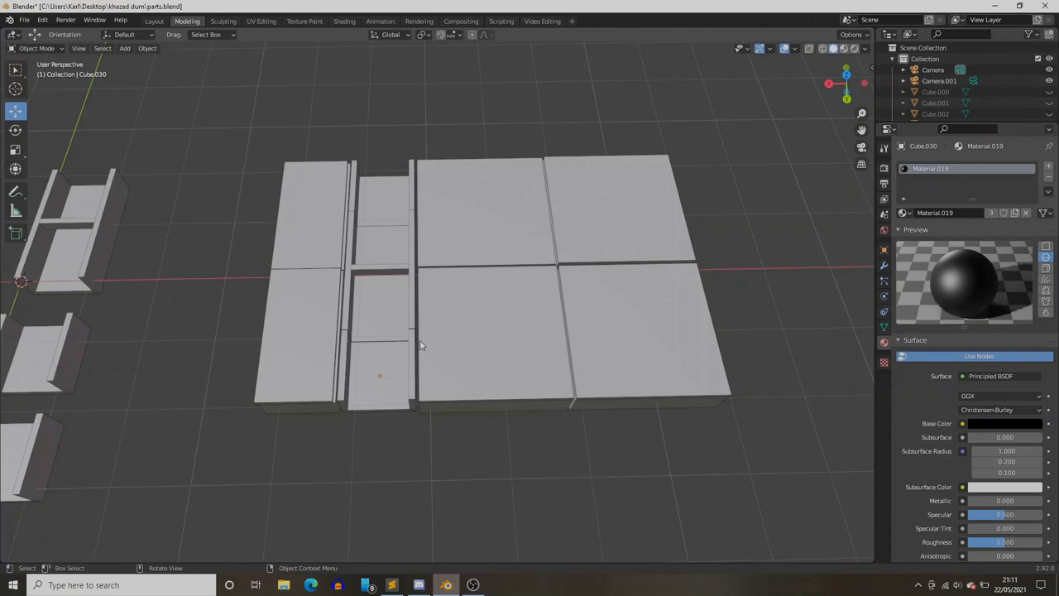
{"action": "left_click_drag", "start_coordinate": [422, 348], "coordinate": [463, 348]}
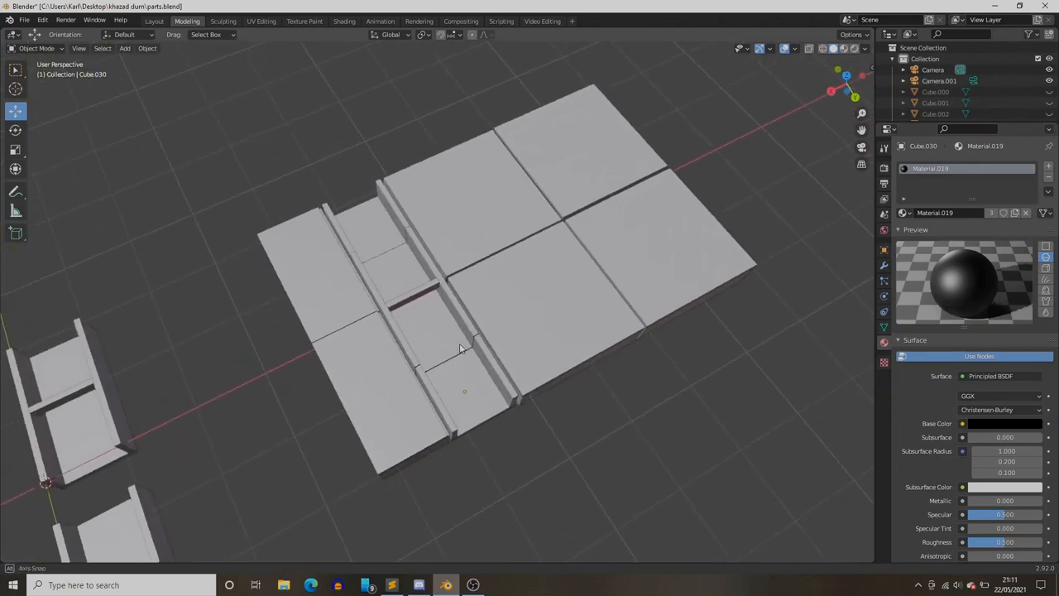
{"action": "left_click_drag", "start_coordinate": [460, 347], "coordinate": [529, 337]}
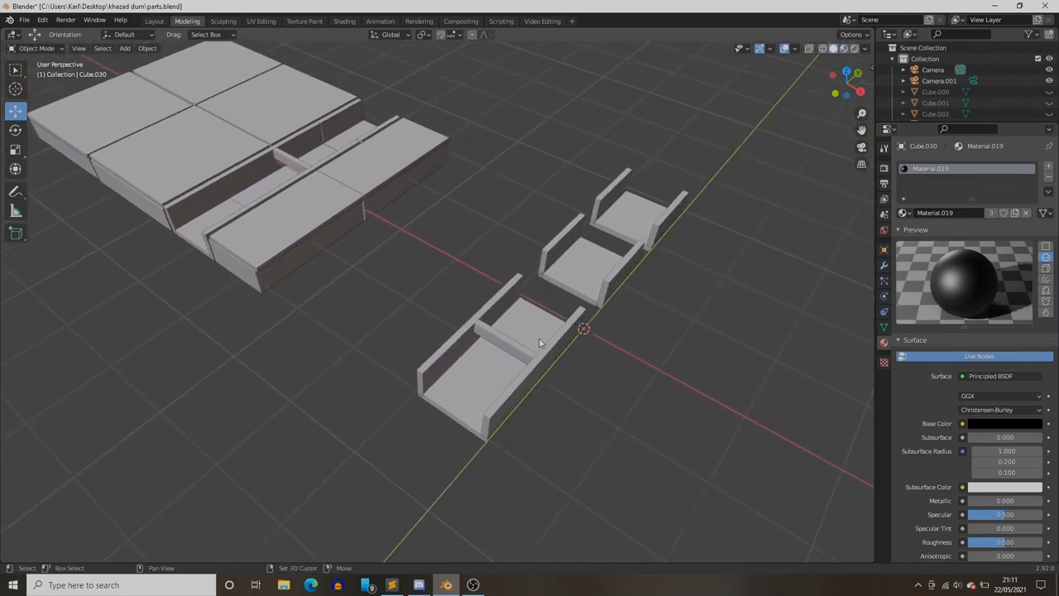
{"action": "left_click_drag", "start_coordinate": [538, 343], "coordinate": [613, 361]}
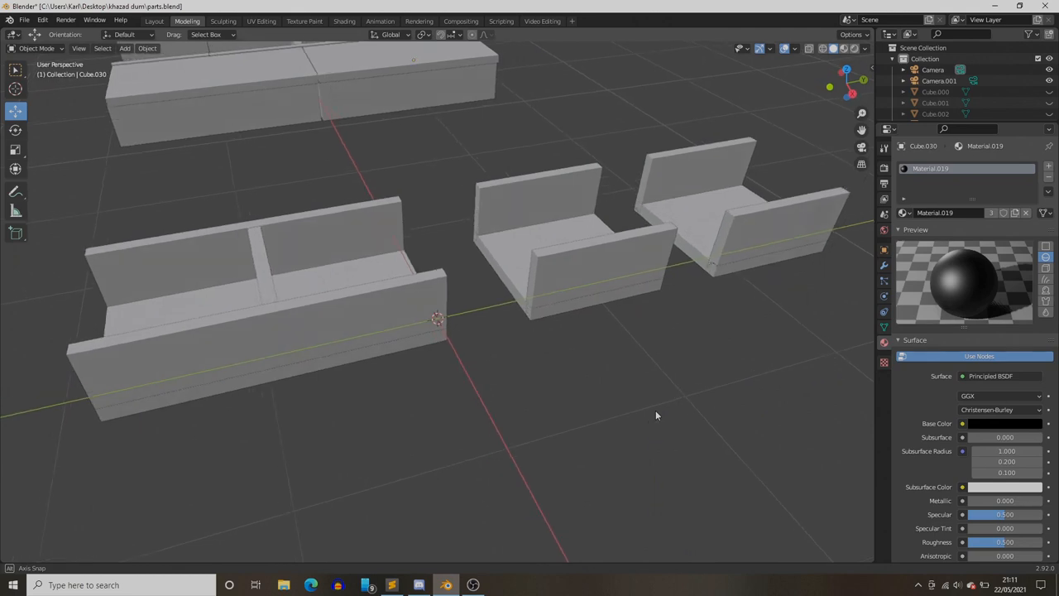
{"action": "left_click_drag", "start_coordinate": [655, 415], "coordinate": [702, 407]}
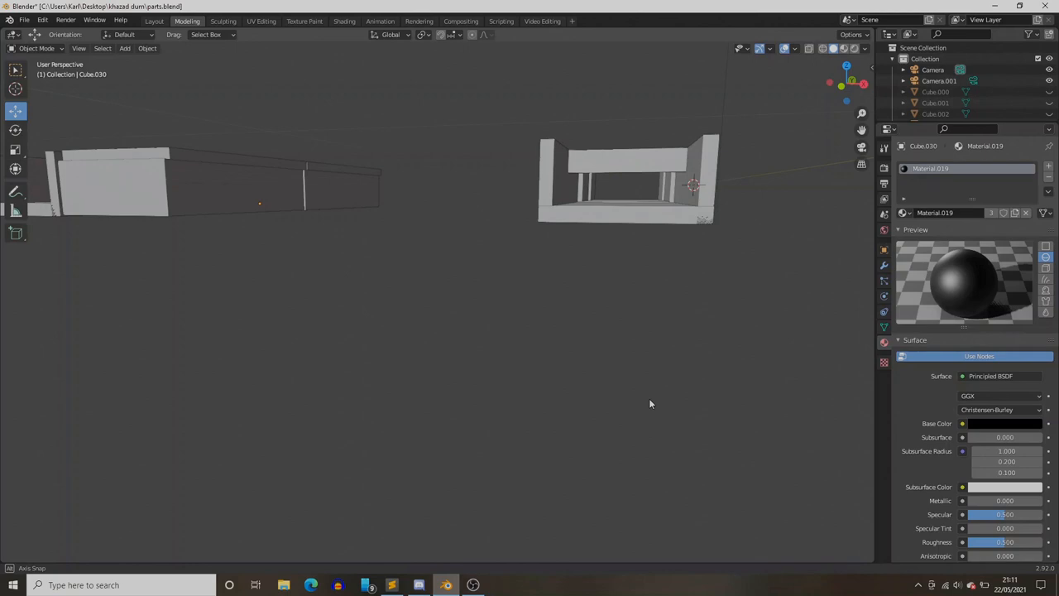
{"action": "left_click_drag", "start_coordinate": [649, 404], "coordinate": [642, 417]}
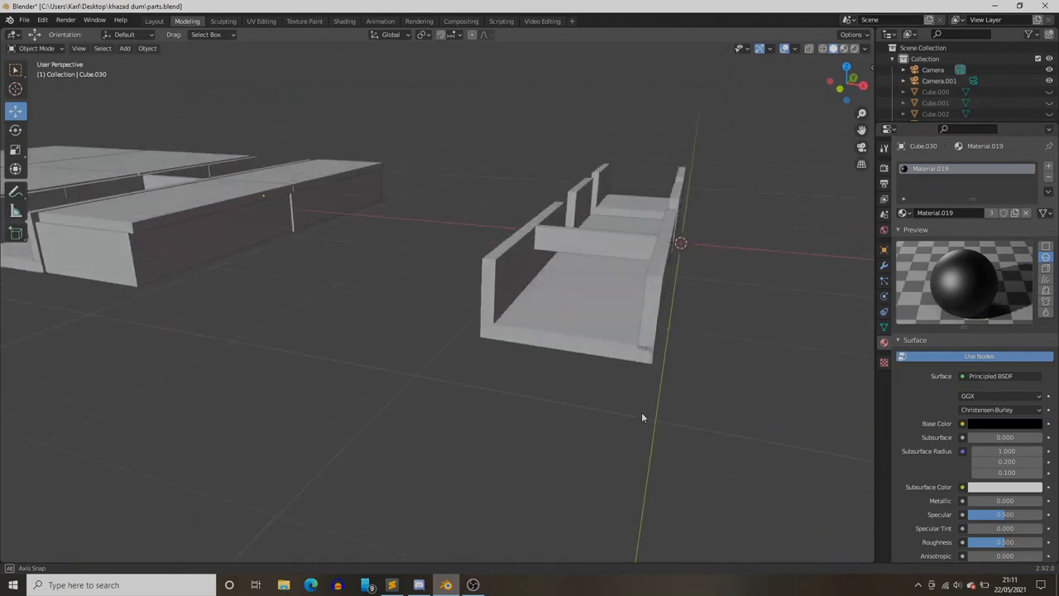